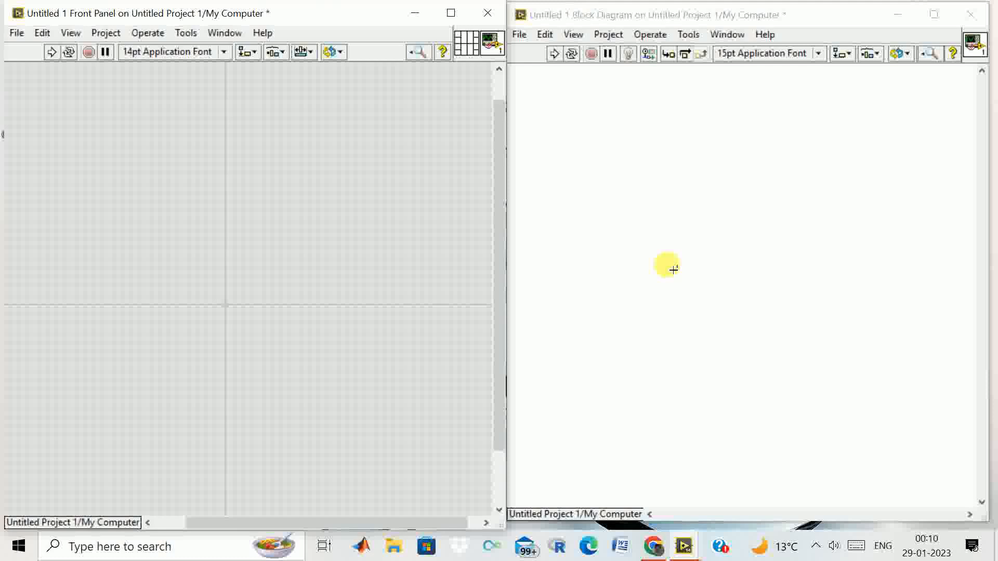
mouse_move(598, 137)
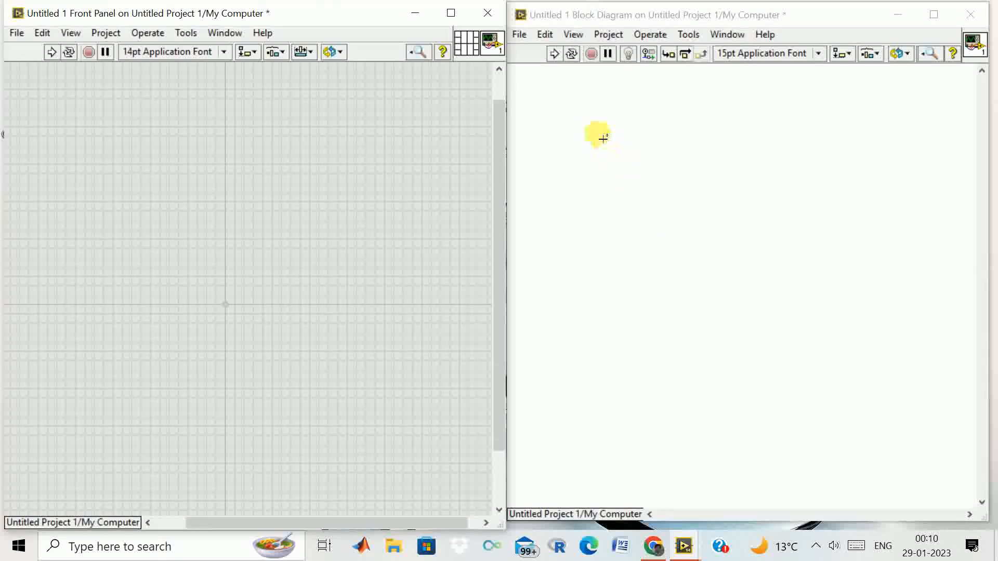
Draw a Flat Sequence structure on the block diagram from the Structures palette.
right_click(598, 136)
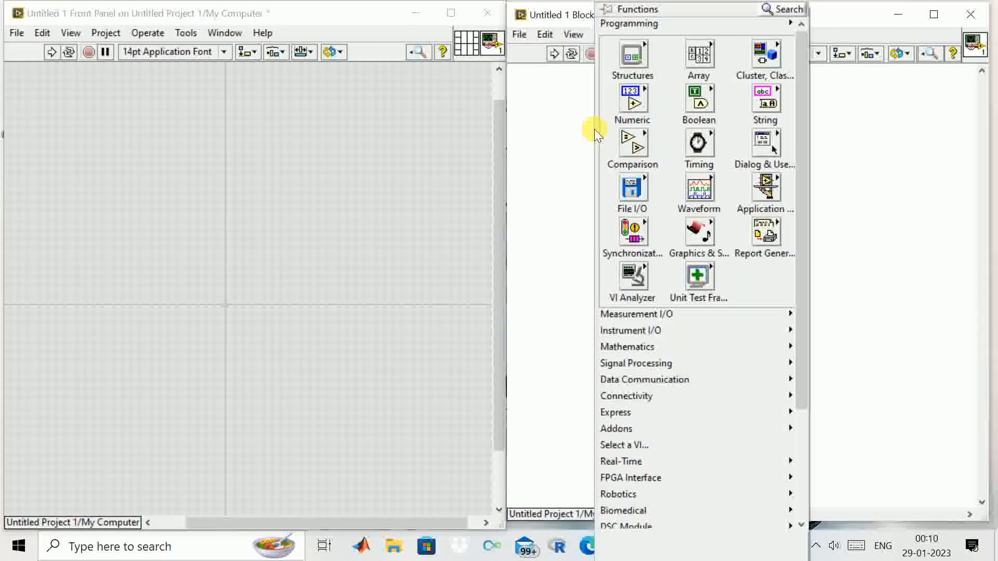
left_click(631, 57)
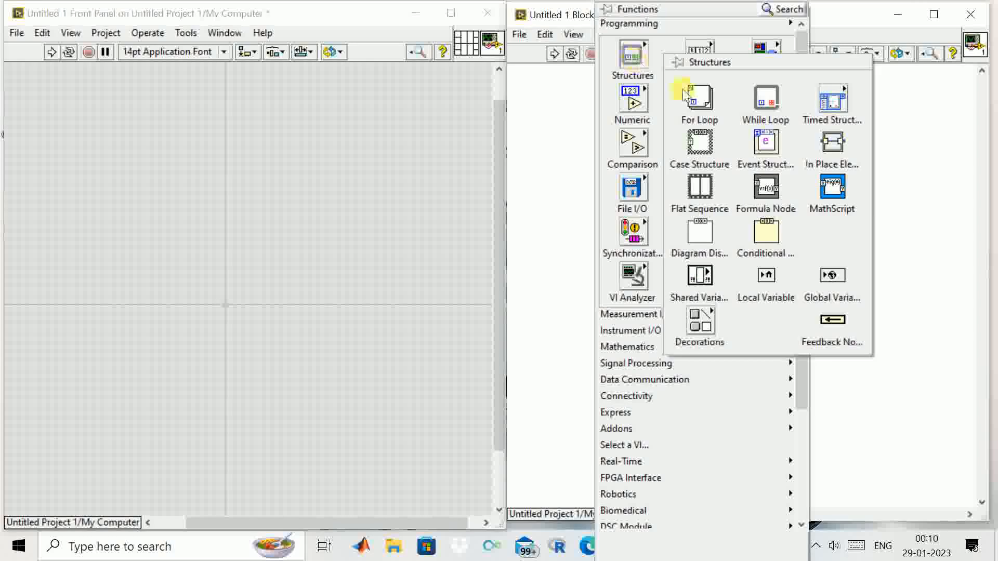
mouse_move(698, 187)
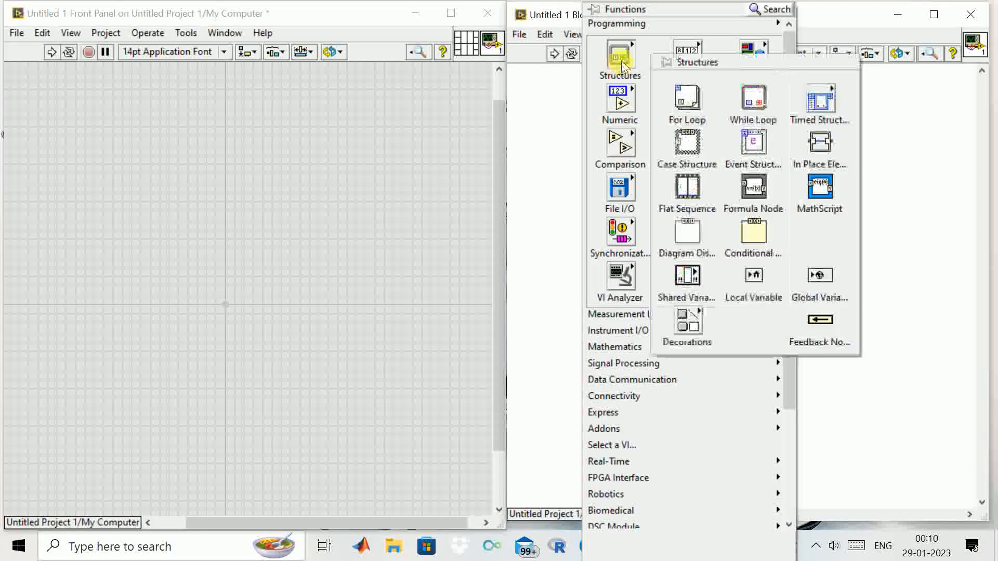
mouse_move(686, 187)
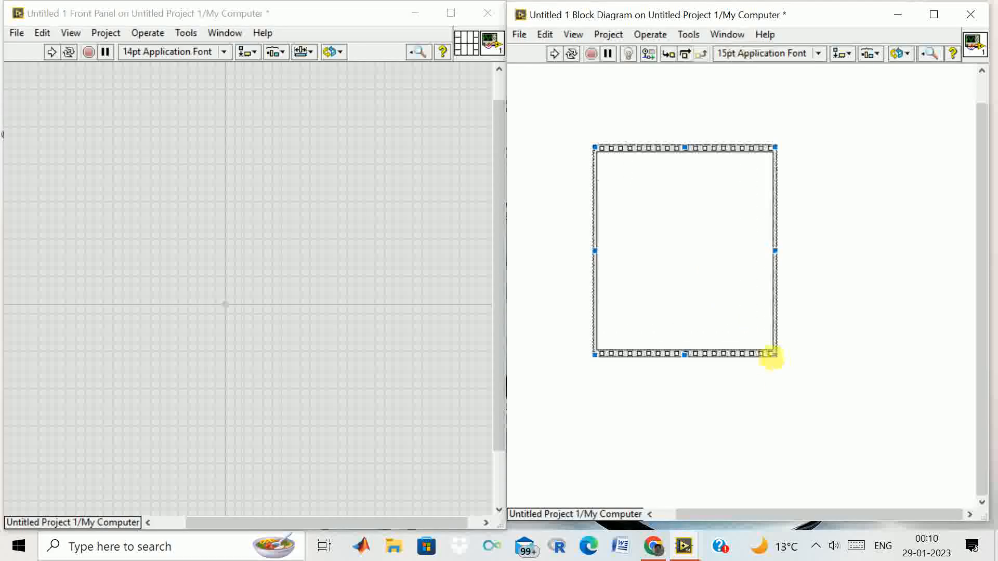
left_click(757, 391)
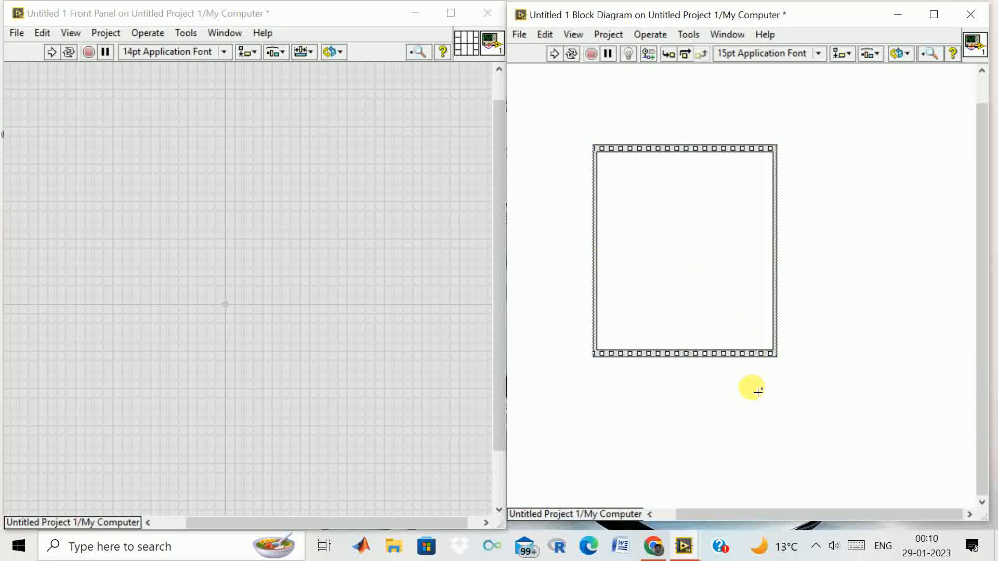
left_click(735, 278)
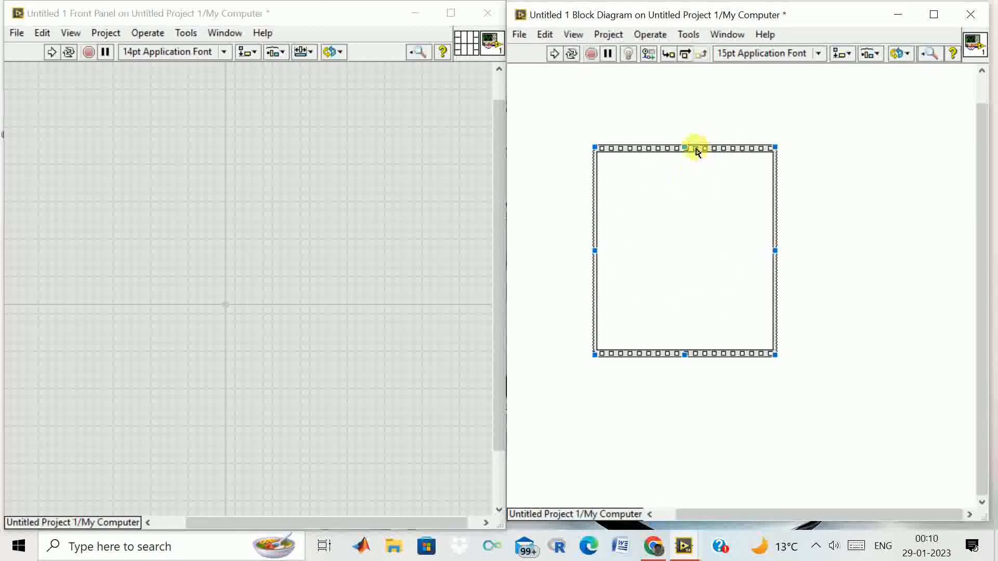
Show the flat sequence's label and add a second frame after the first.
right_click(694, 150)
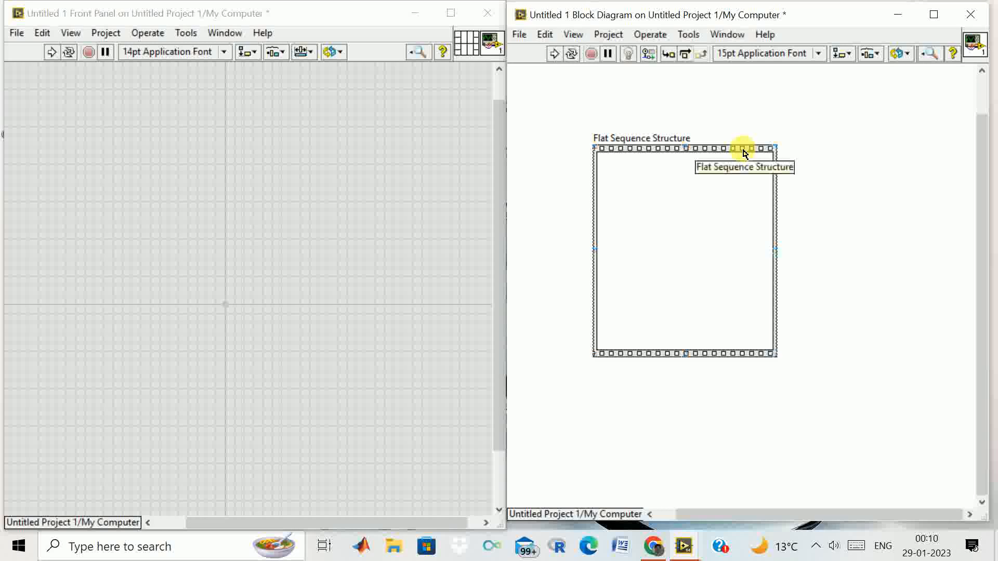
right_click(745, 151)
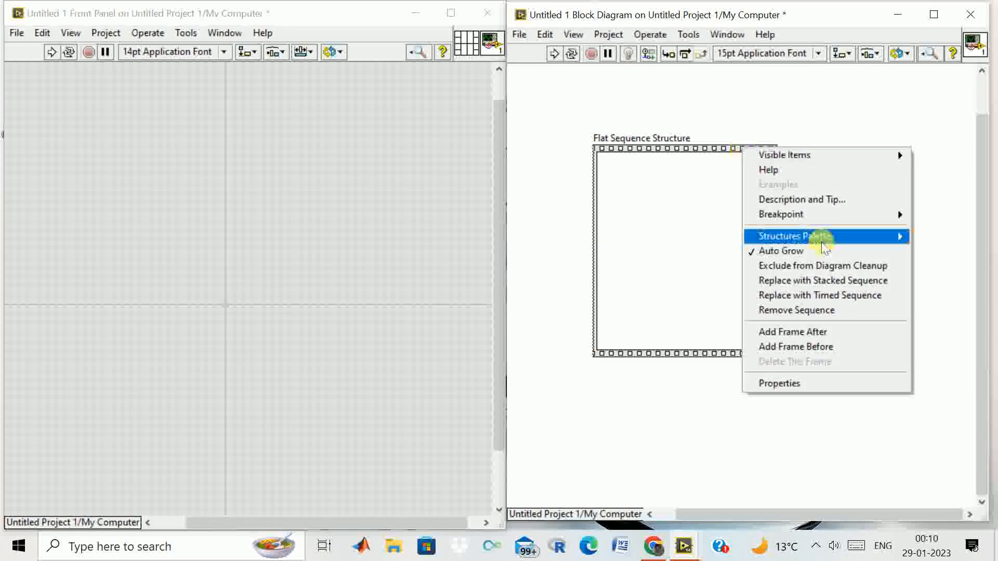
mouse_move(837, 335)
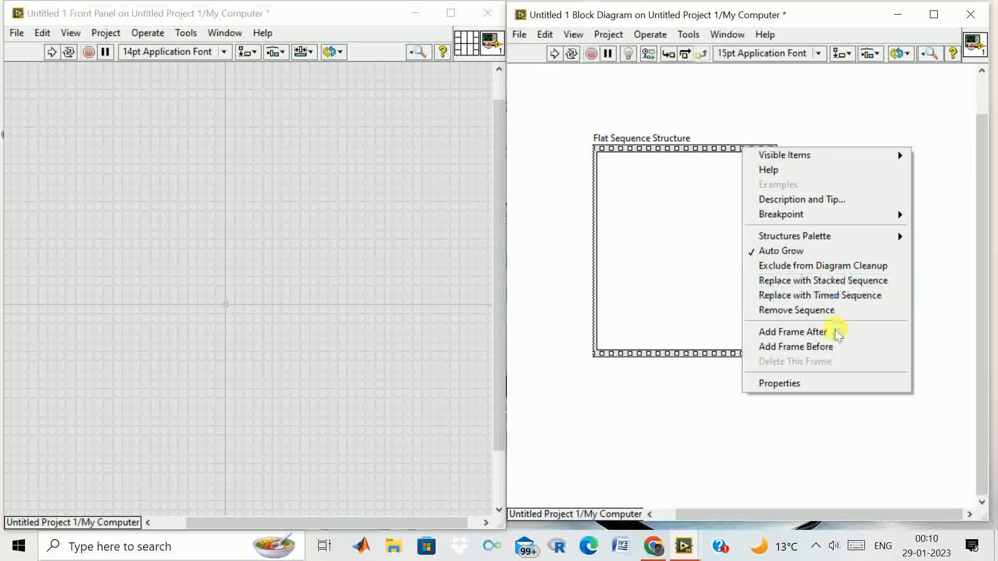
left_click(792, 331)
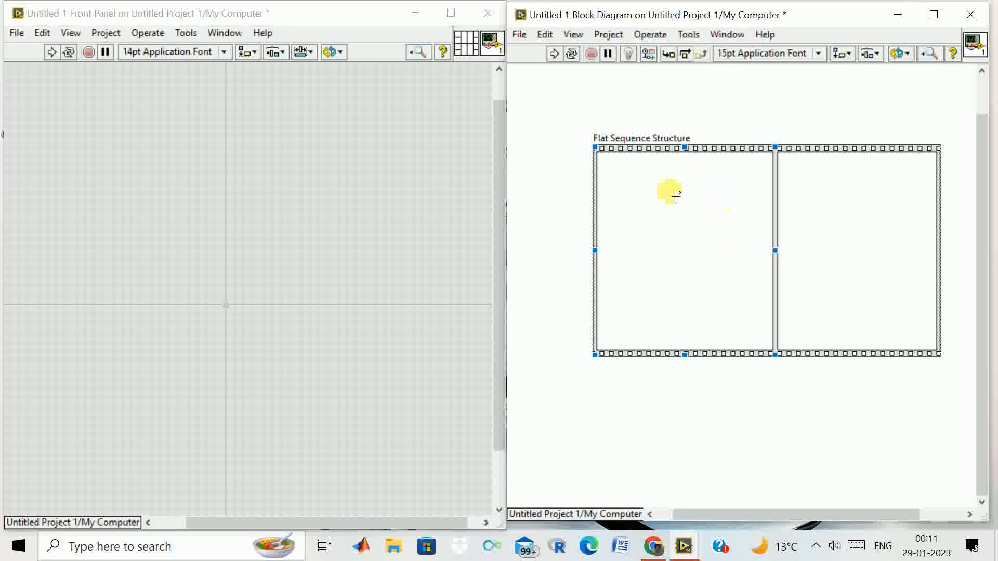
mouse_move(901, 272)
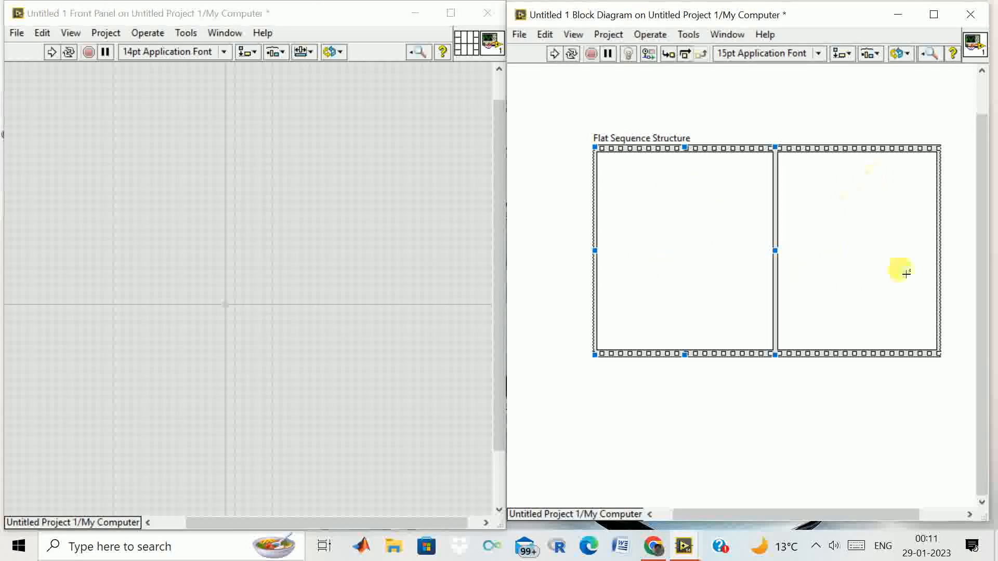
mouse_move(712, 294)
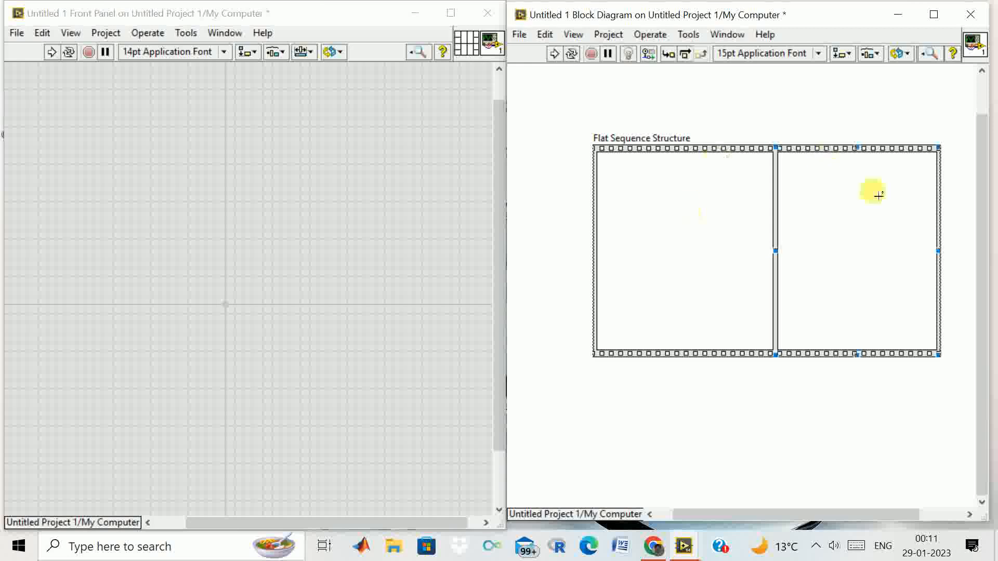
mouse_move(907, 247)
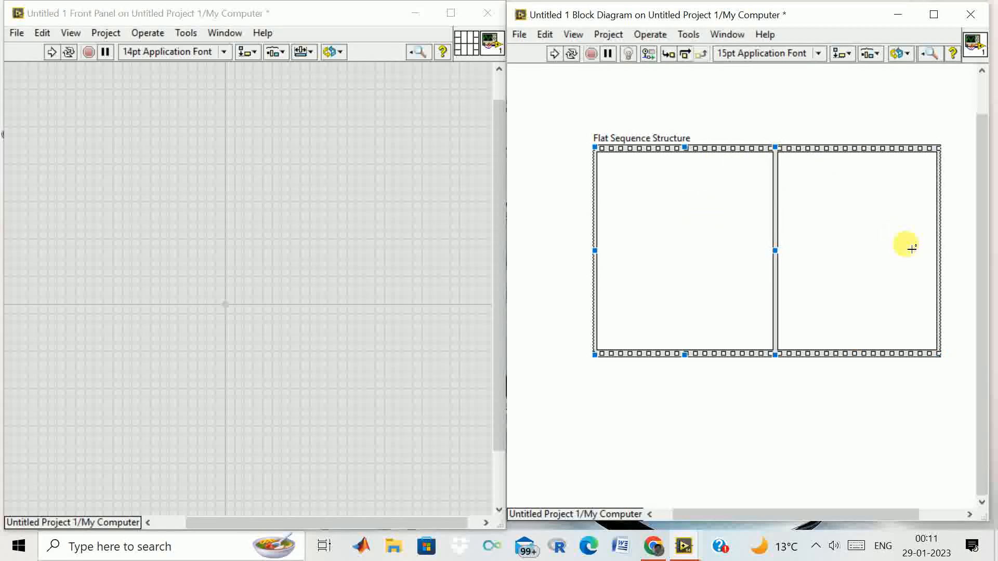
mouse_move(847, 261)
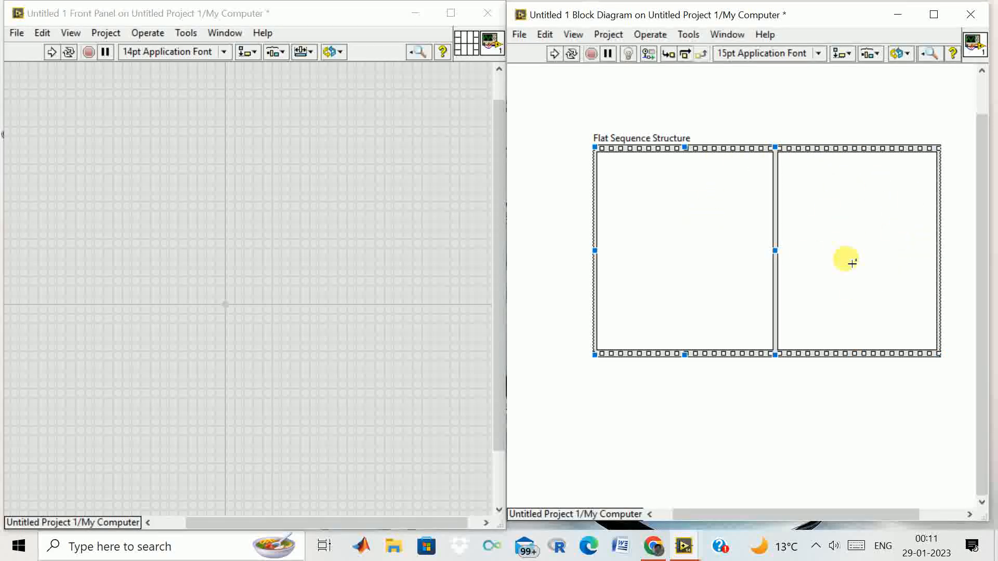
mouse_move(662, 264)
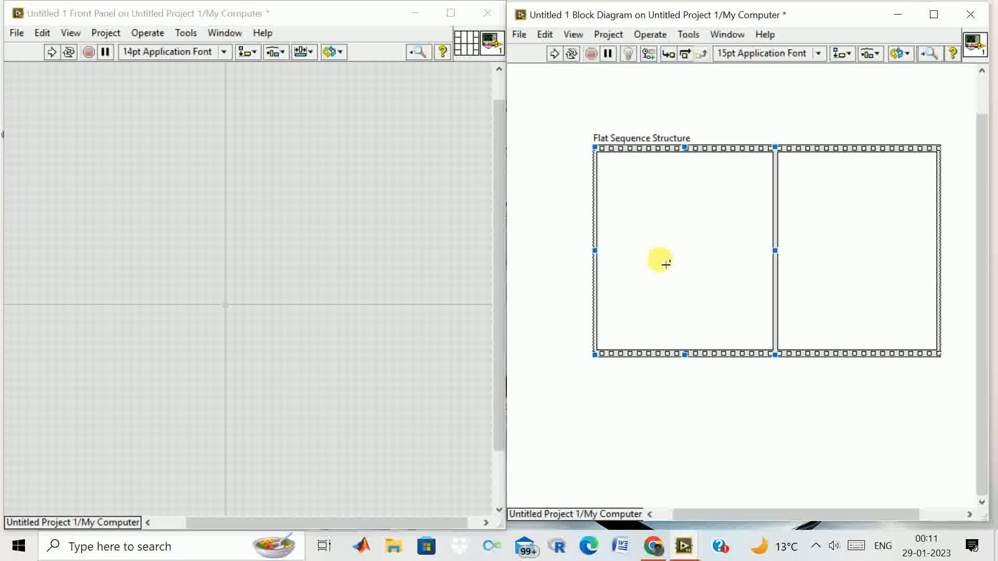
mouse_move(599, 245)
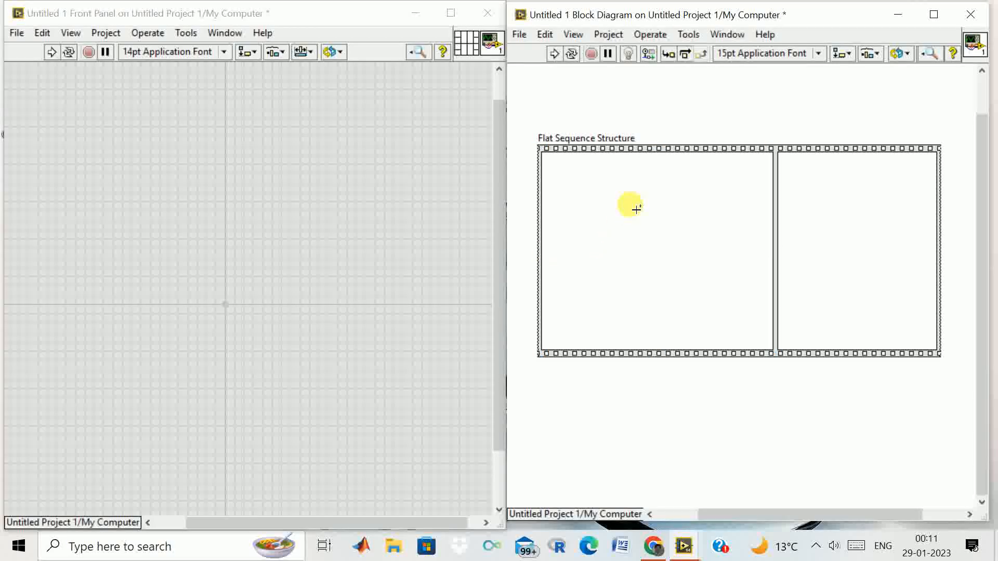
mouse_move(608, 195)
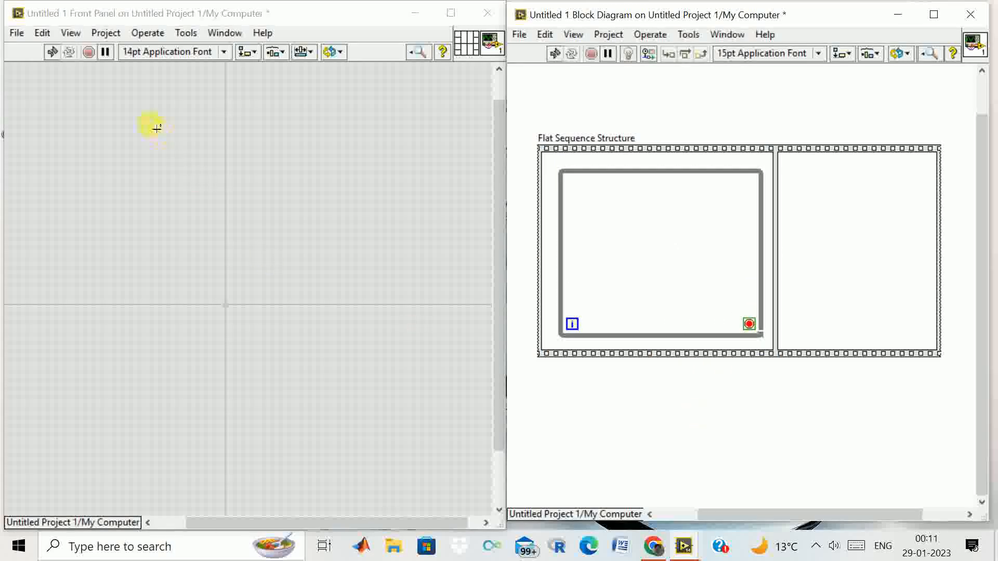
Place a Waveform Chart on the front panel from the Graph indicators.
right_click(153, 127)
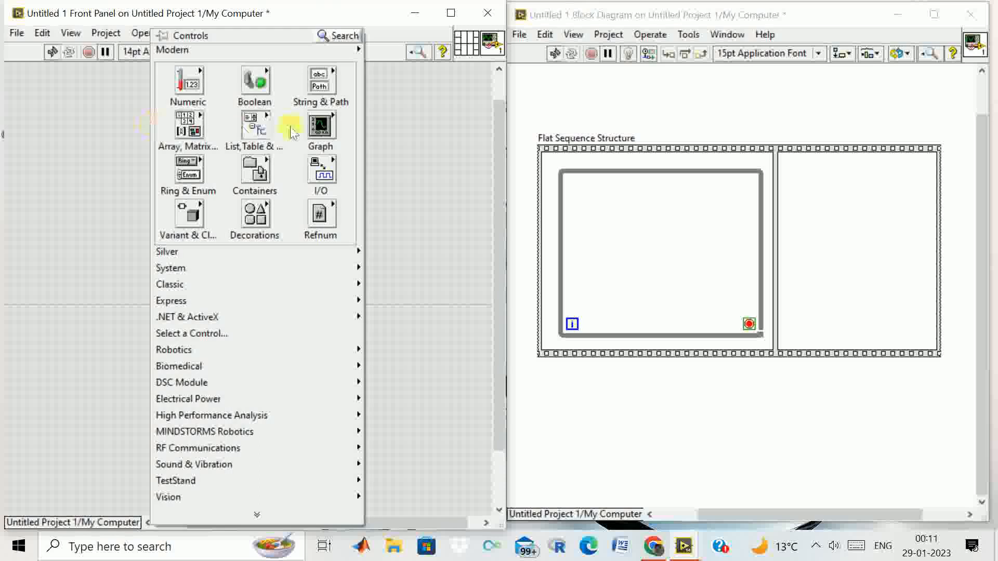
left_click(321, 125)
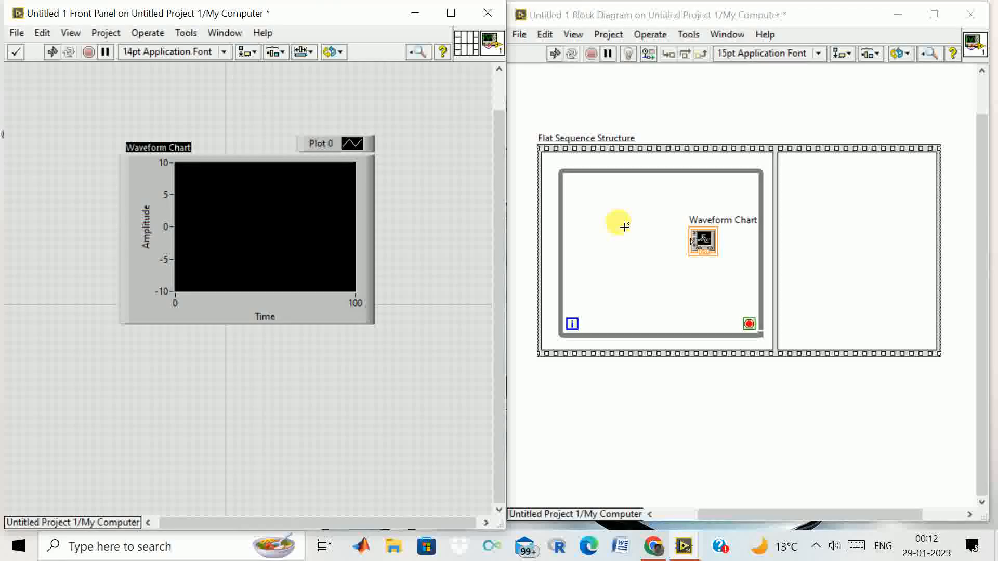
Place Random Number (0-1) in the loop and wire it to the Waveform Chart terminal.
right_click(617, 224)
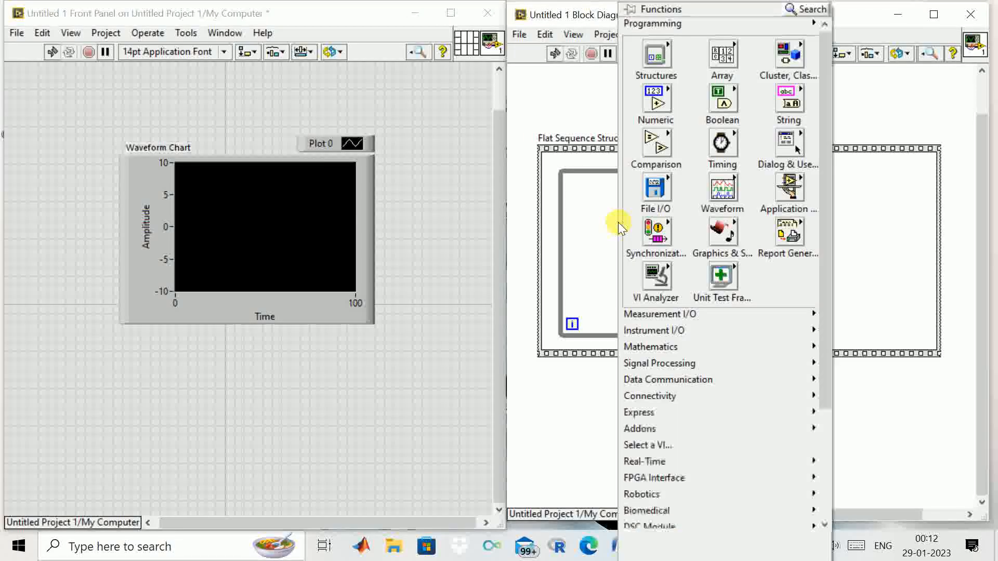
left_click(788, 102)
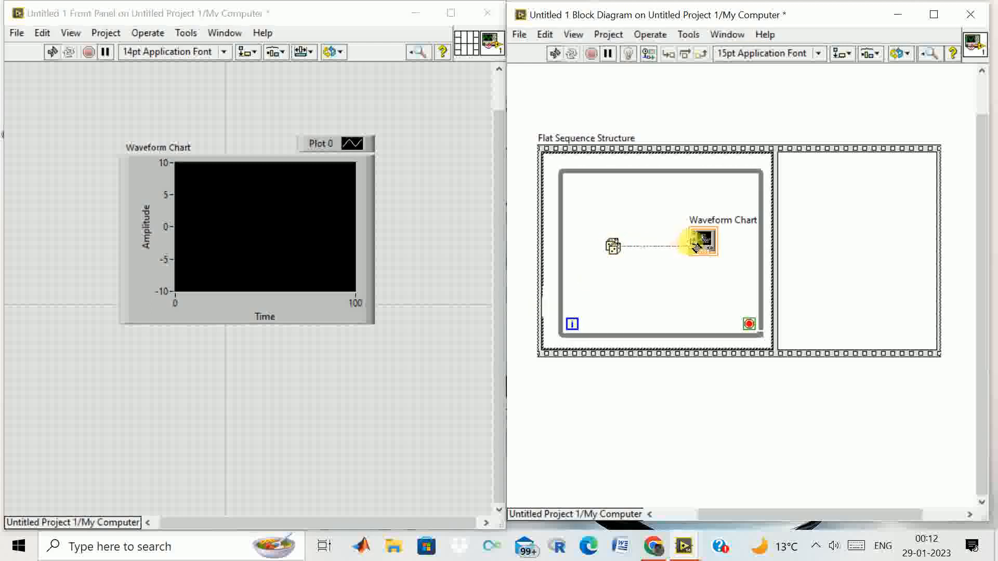
left_click(643, 246)
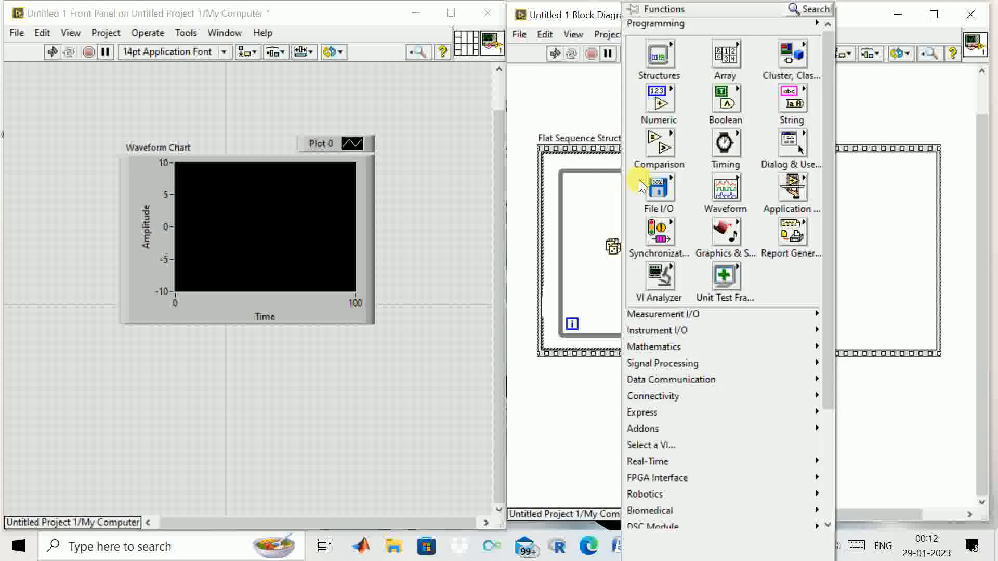
Add a Wait (ms) function with a 200 constant inside the while loop.
left_click(724, 144)
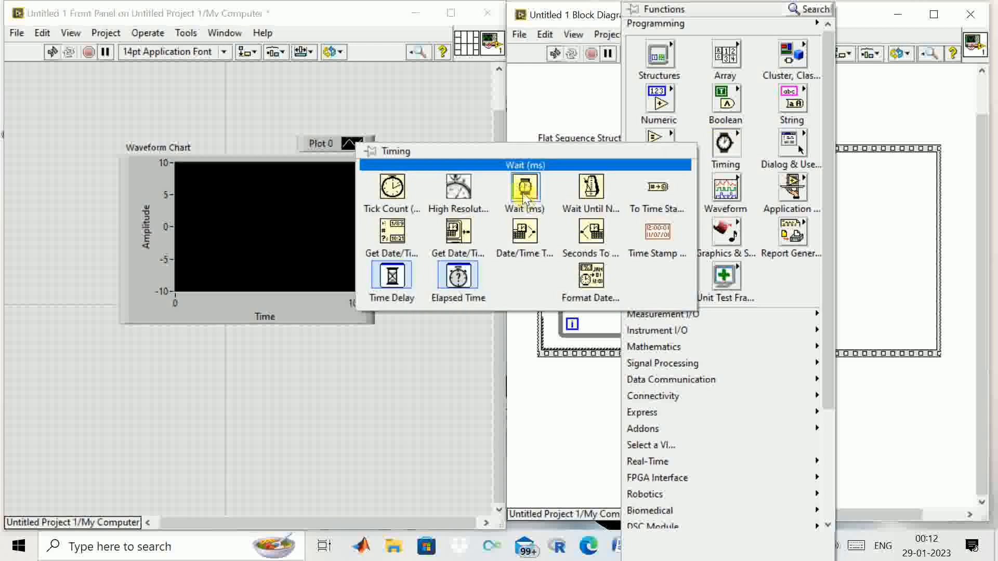
left_click(523, 187)
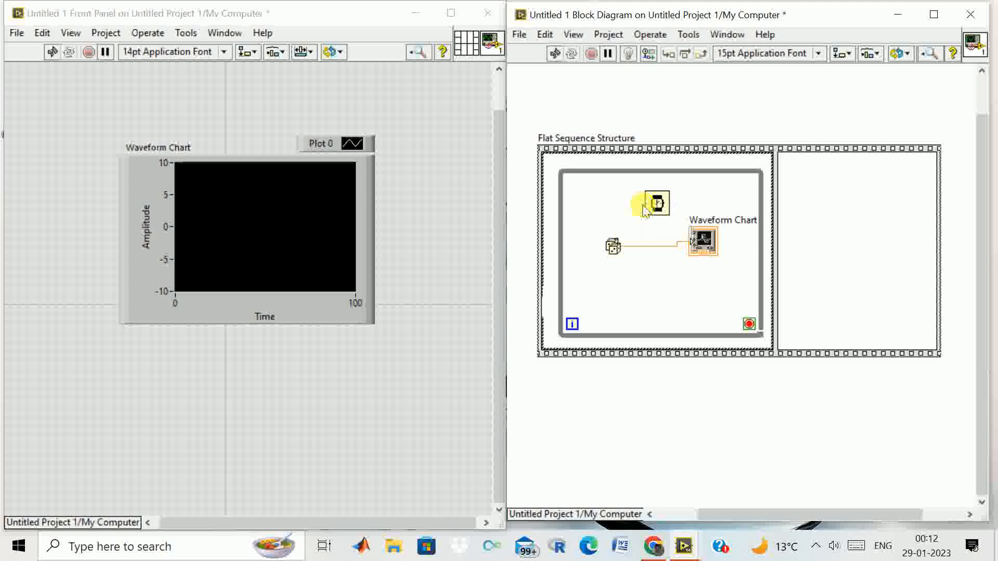
right_click(650, 203)
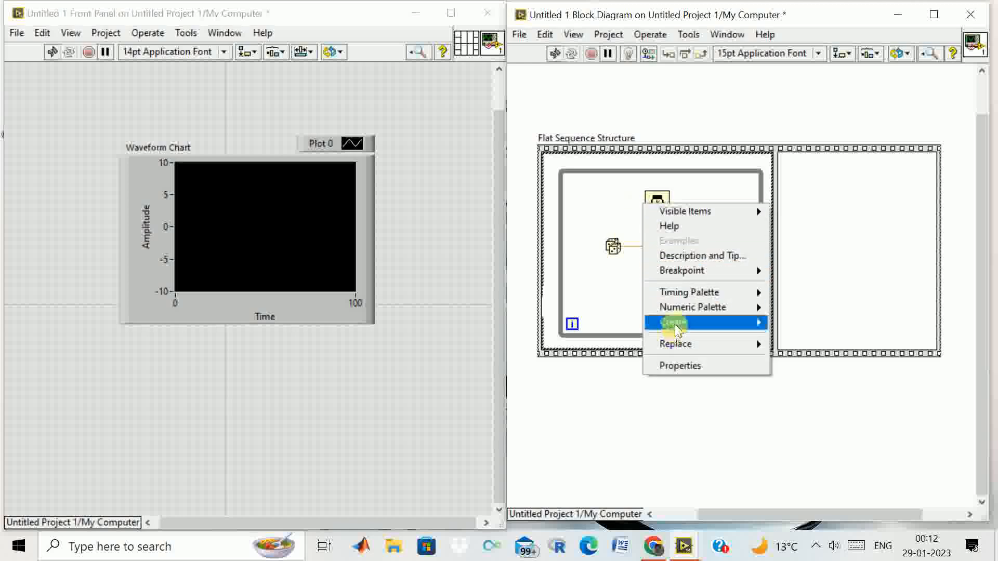
left_click(677, 323)
type("200")
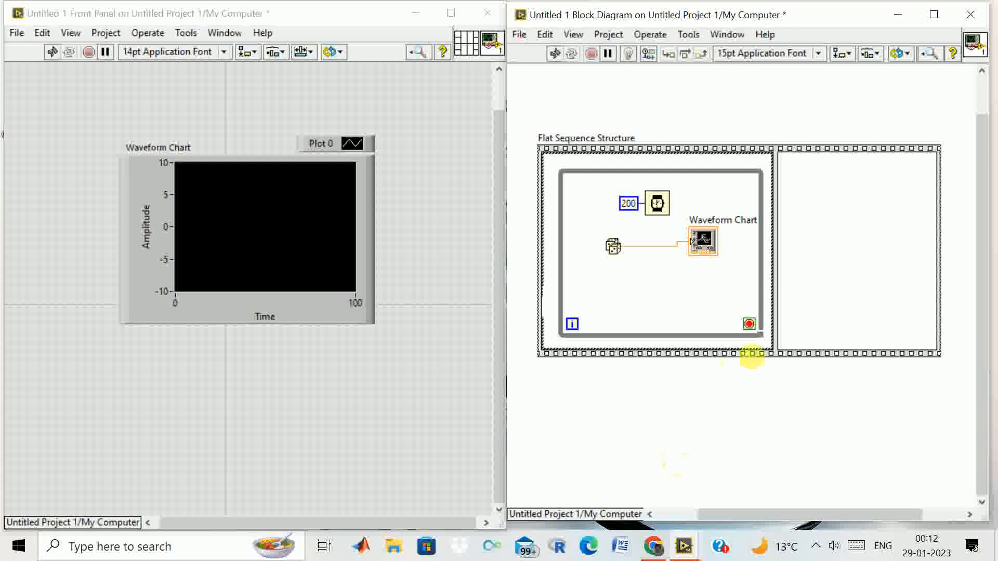
left_click(748, 328)
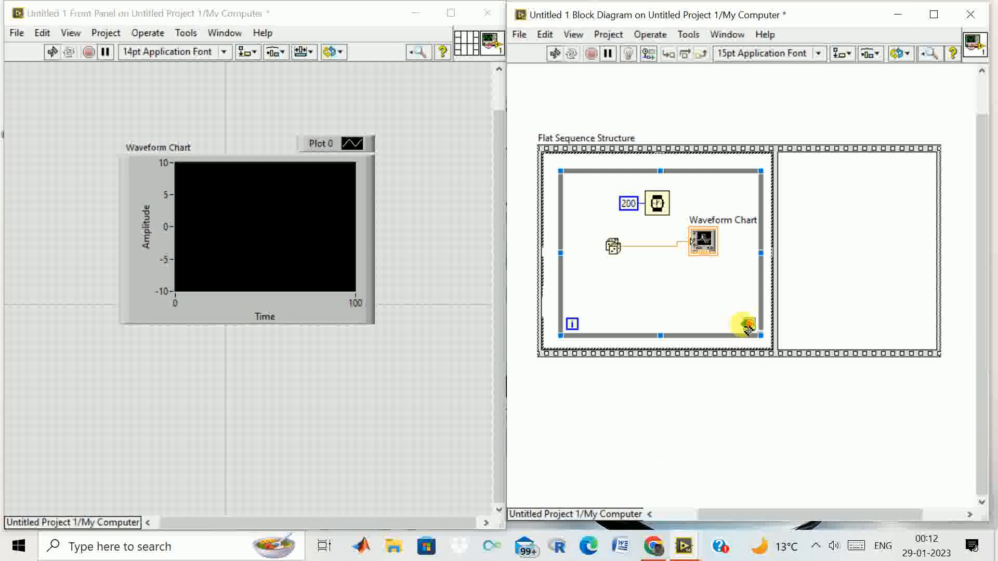
right_click(748, 325)
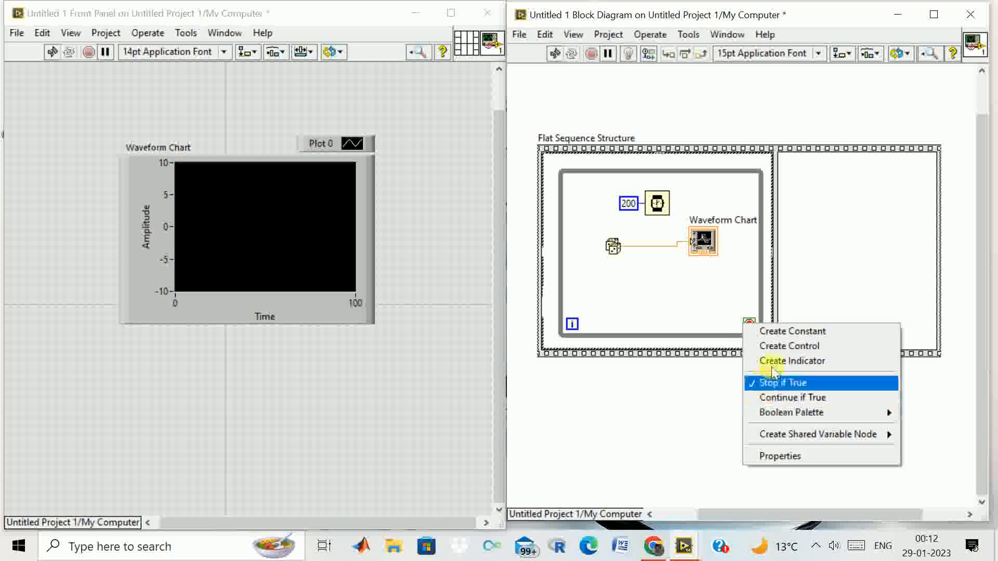
mouse_move(789, 346)
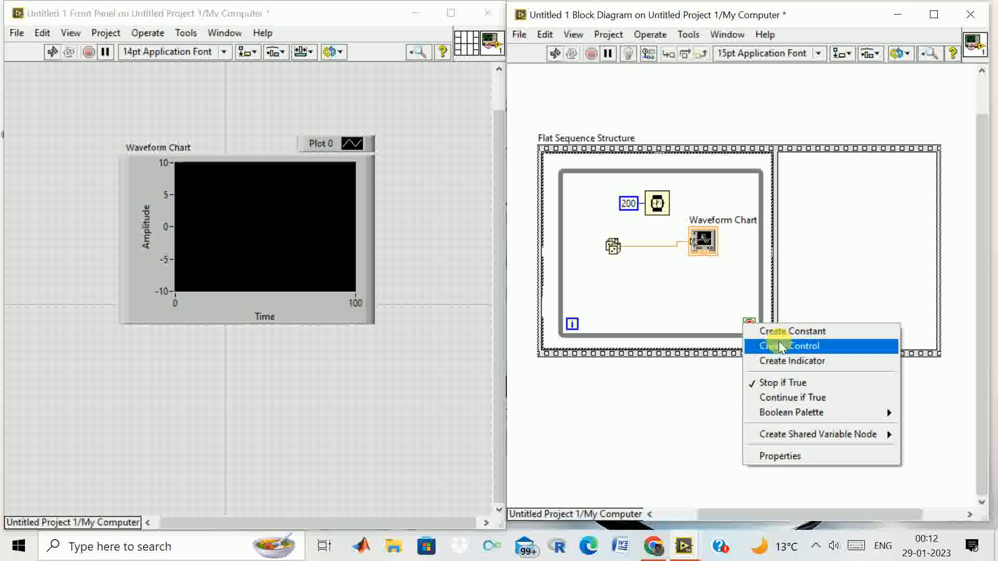
Create a stop button on the loop condition and enlarge its front-panel label font.
left_click(789, 346)
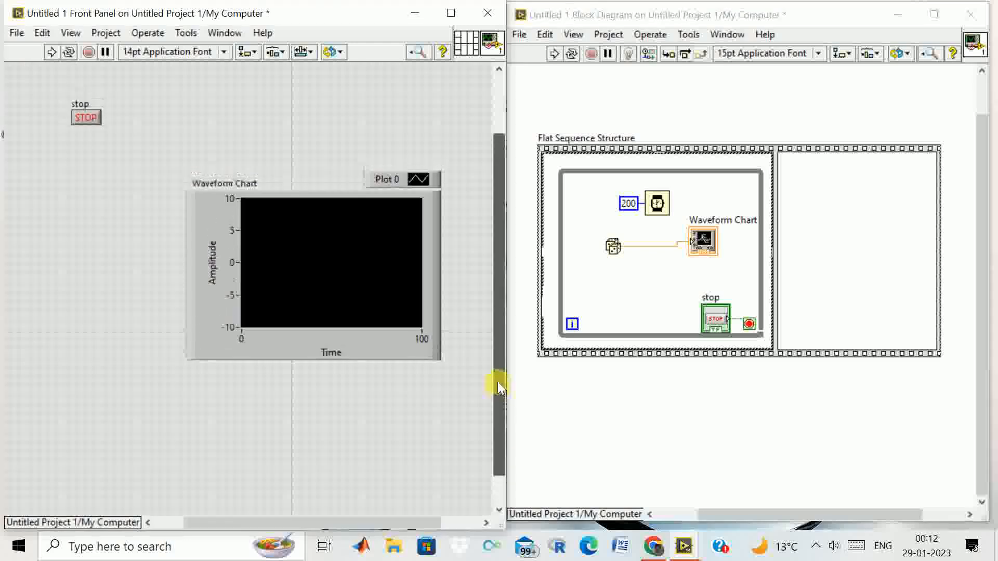
left_click(86, 116)
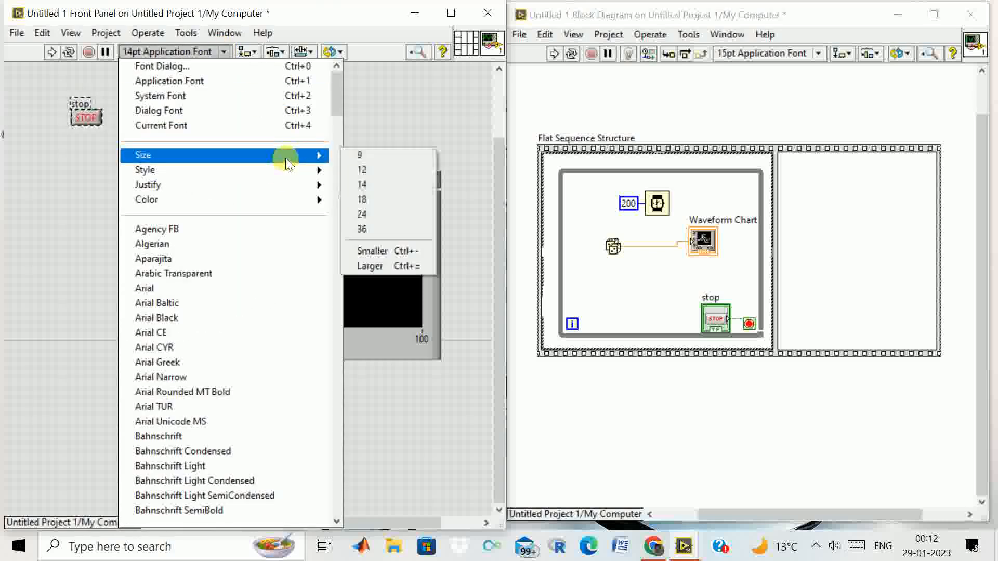
mouse_move(362, 184)
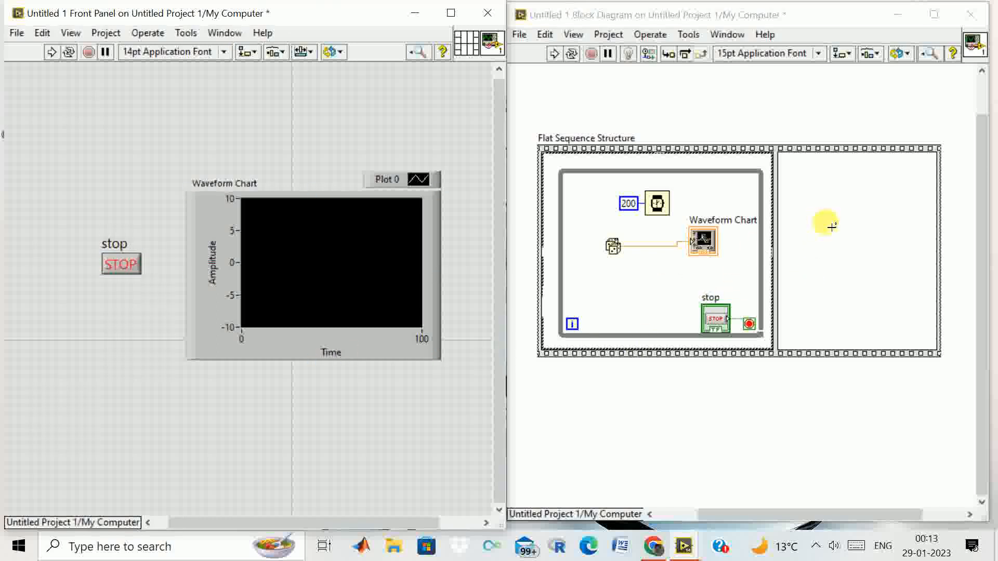
mouse_move(834, 227)
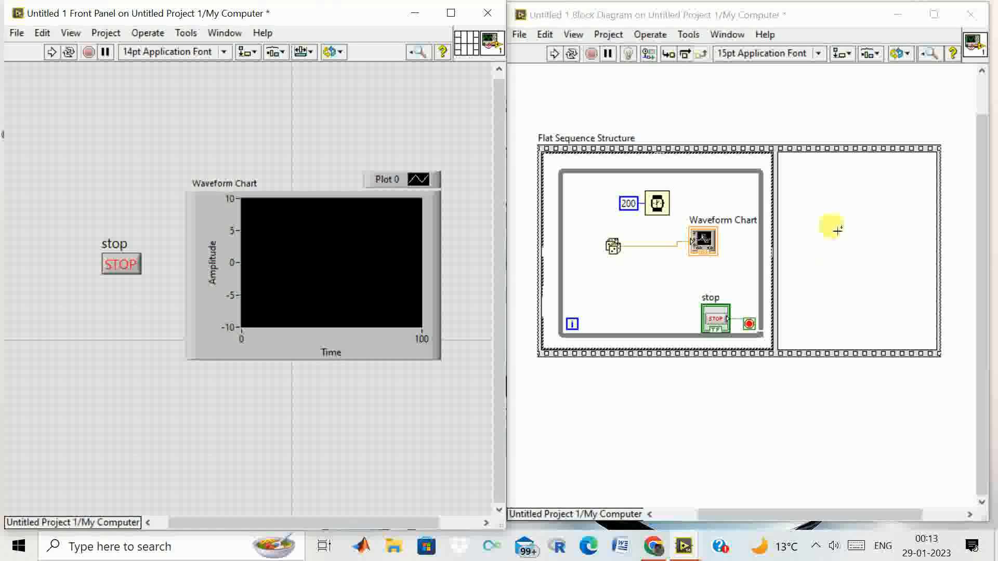
Bring up the Functions palette inside the flat sequence's second frame.
left_click(312, 267)
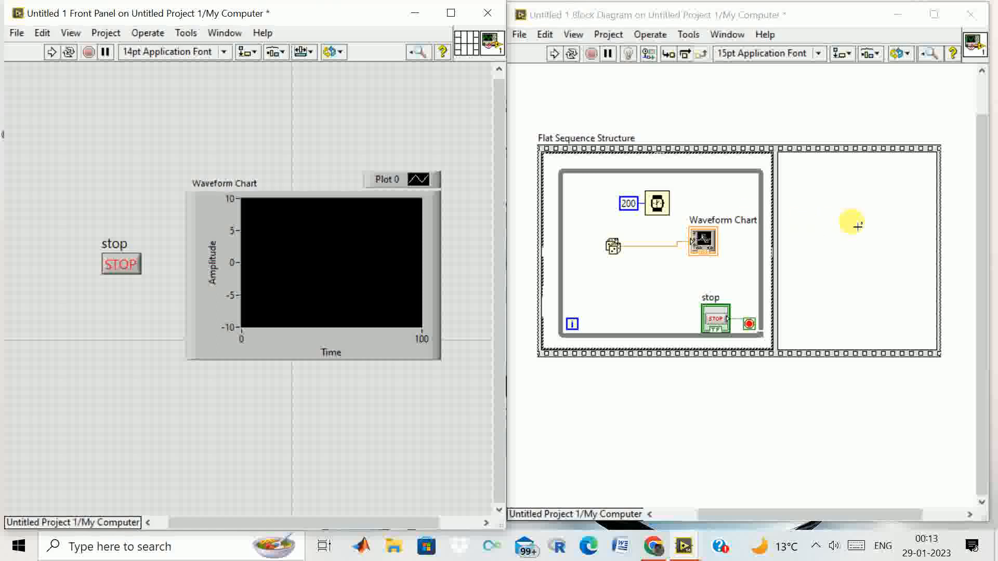
mouse_move(847, 213)
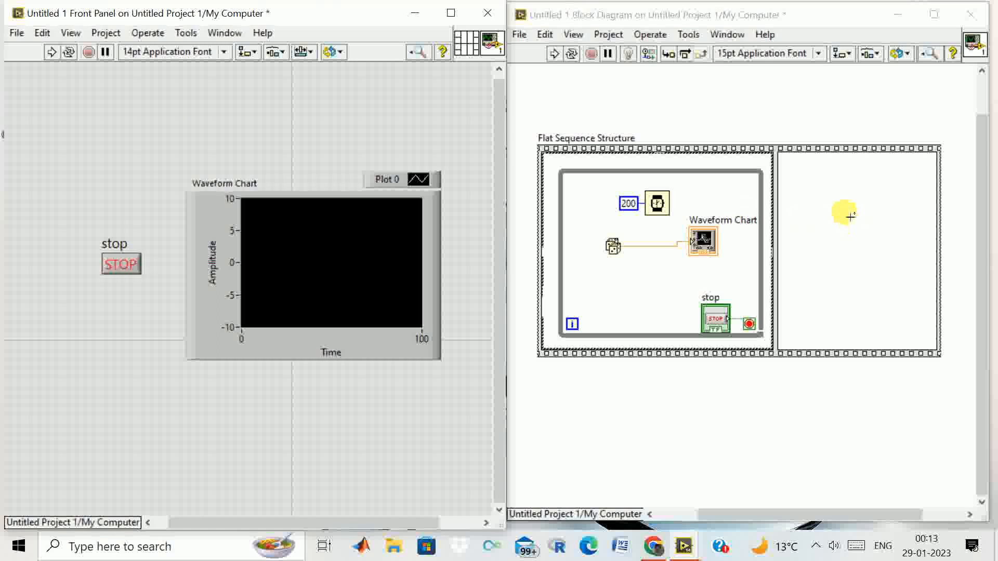
mouse_move(847, 214)
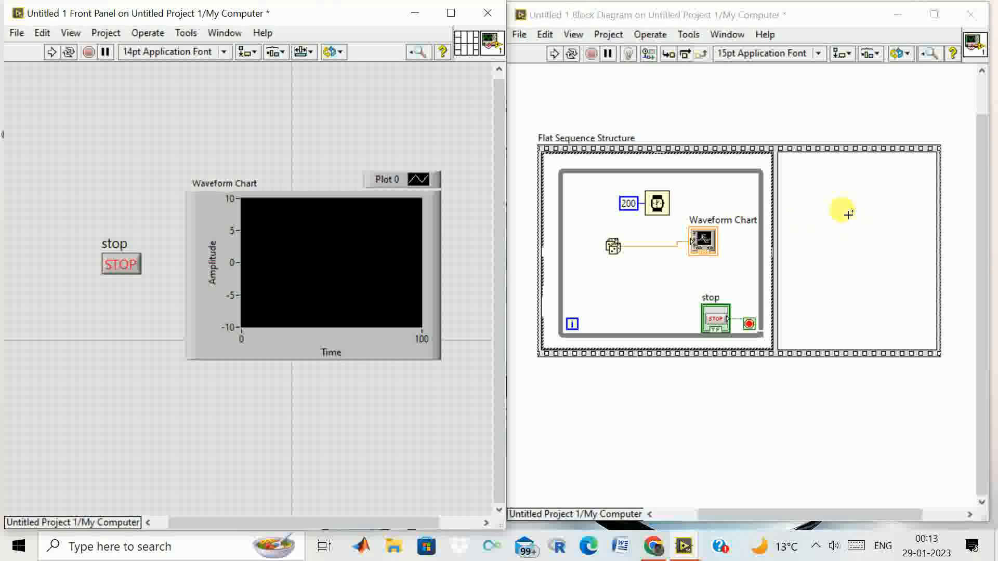
right_click(840, 209)
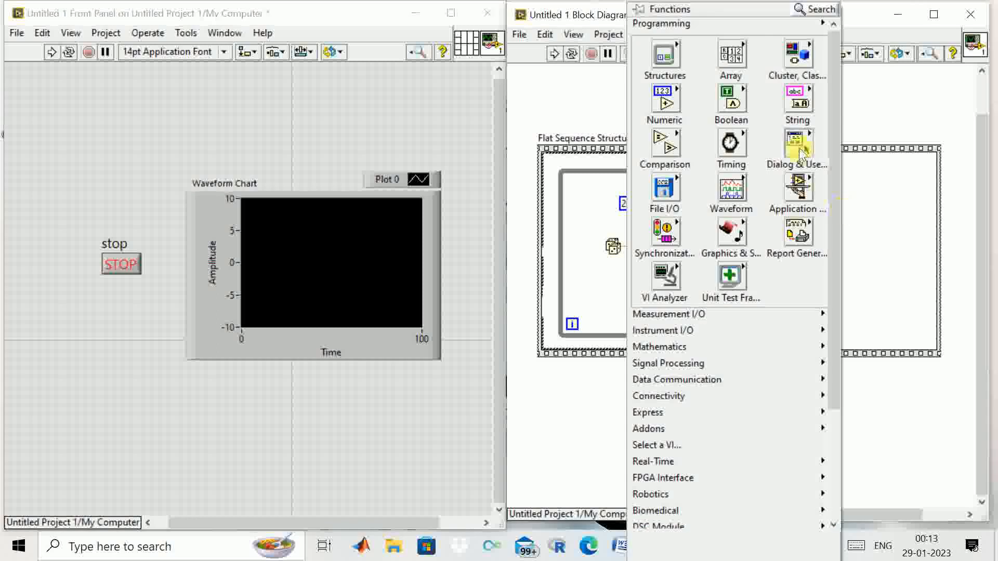
Place a One Button Dialog wired to a 'Process is Terminated' string constant.
left_click(797, 145)
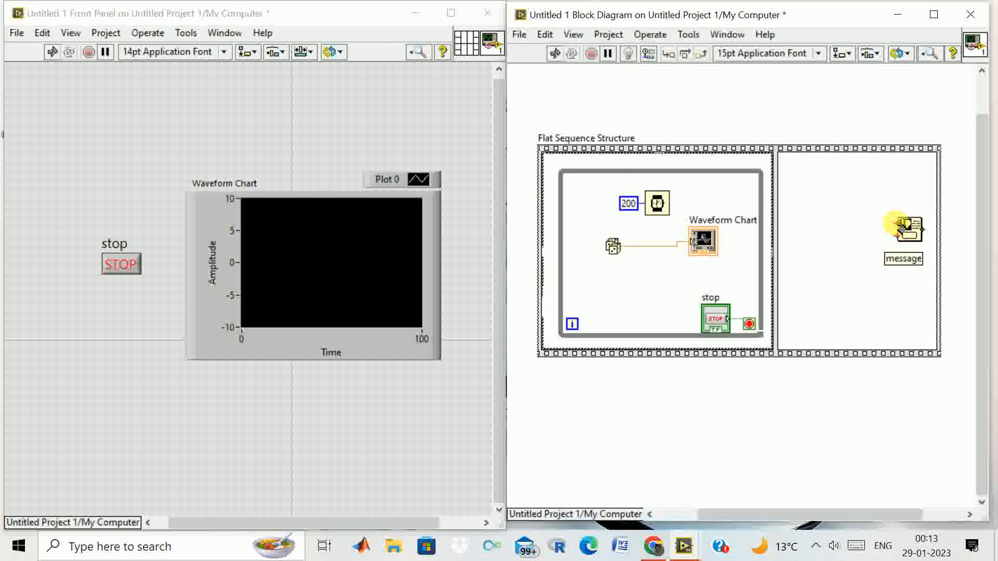
right_click(902, 229)
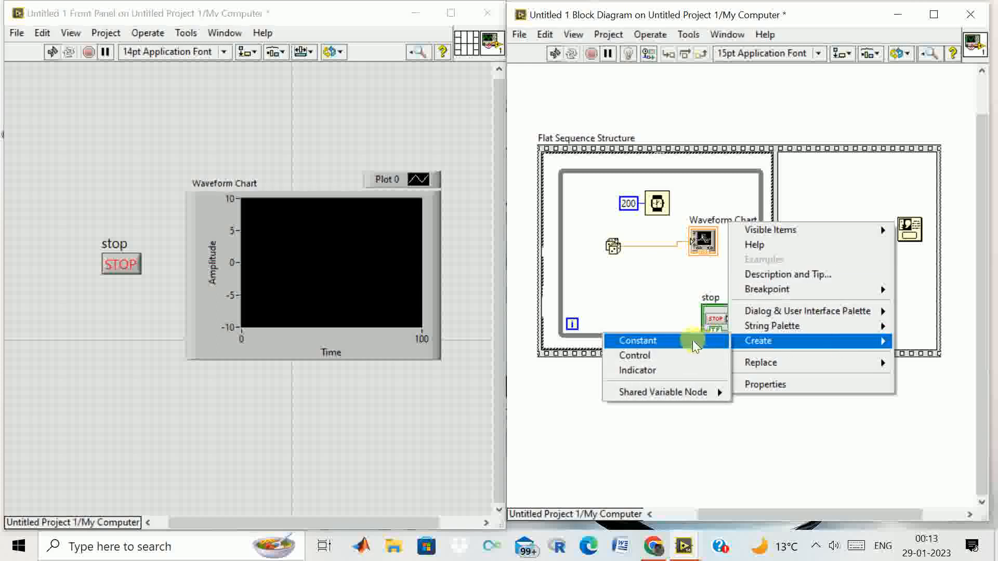
left_click(641, 340)
type("Process")
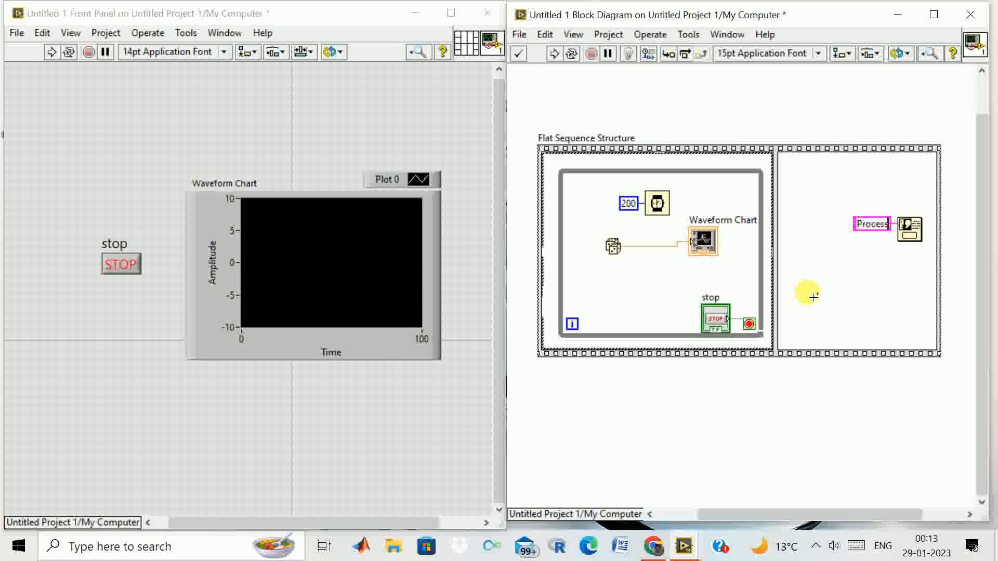
type("is Terminated")
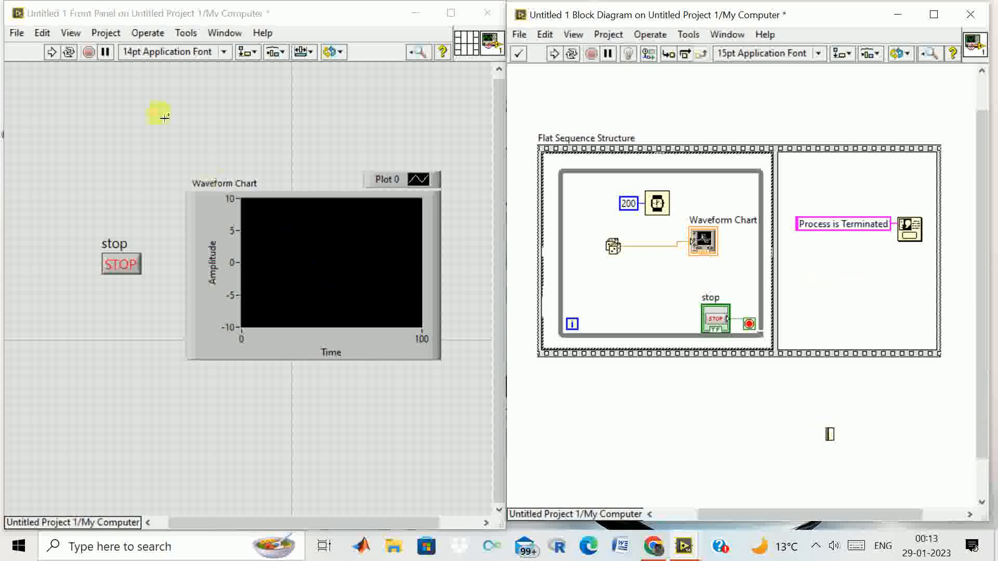
Run the VI, let the chart plot random values, then press STOP.
left_click(51, 52)
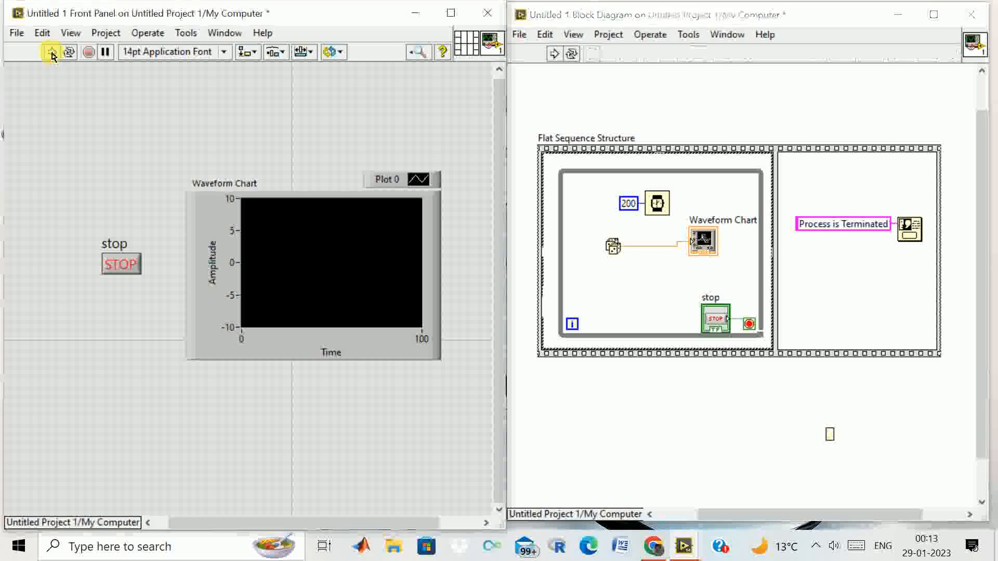
left_click(51, 52)
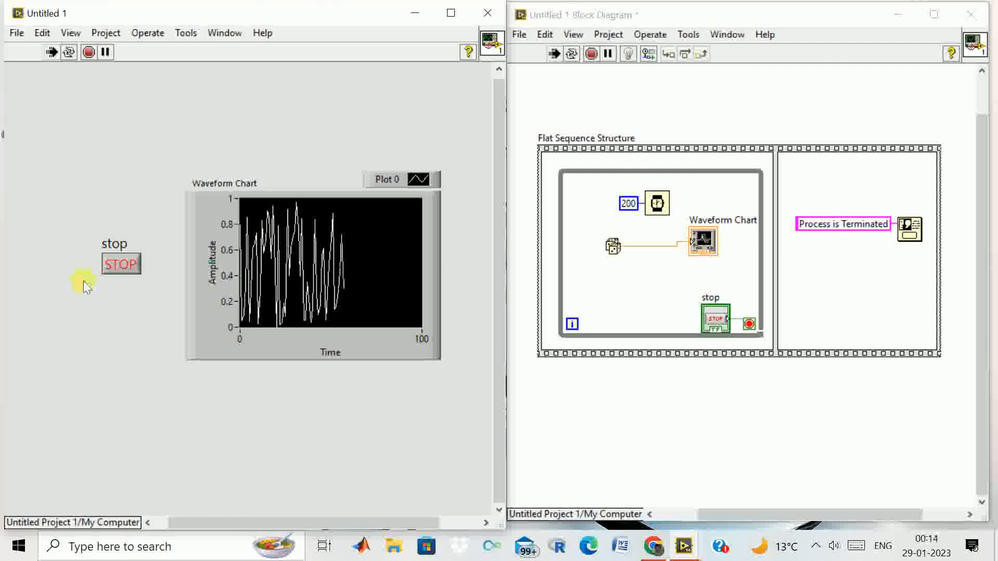
left_click(121, 264)
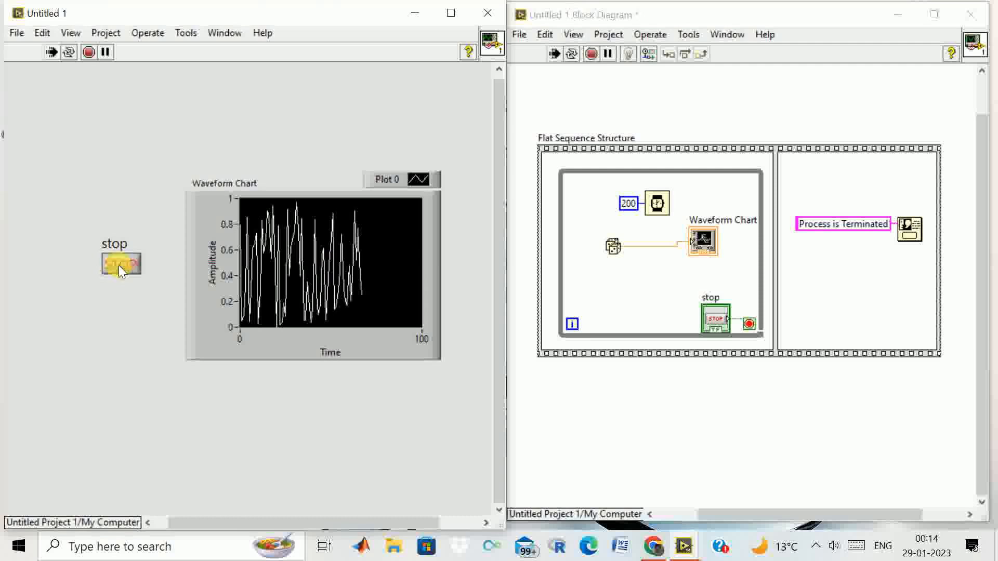
left_click(120, 263)
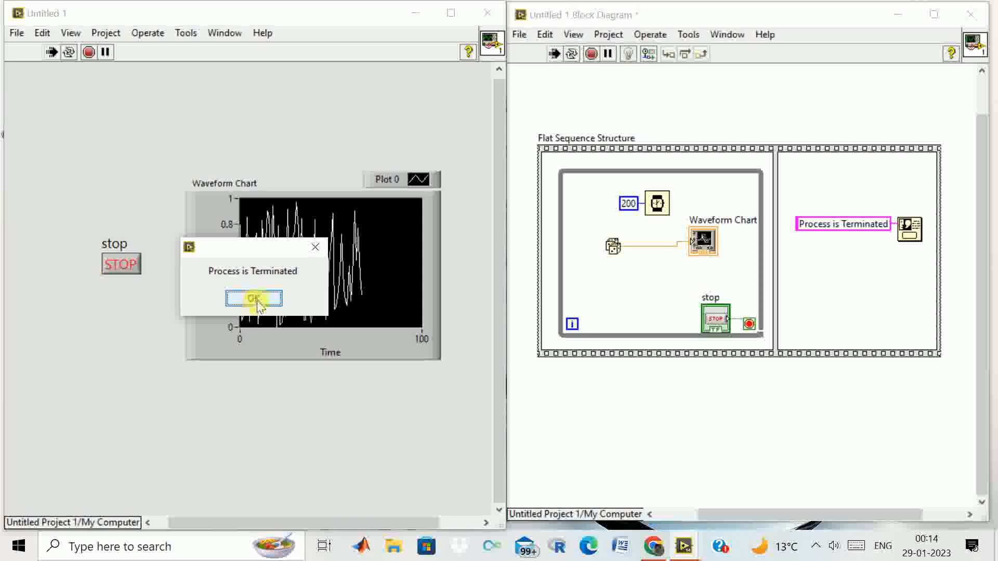
mouse_move(779, 204)
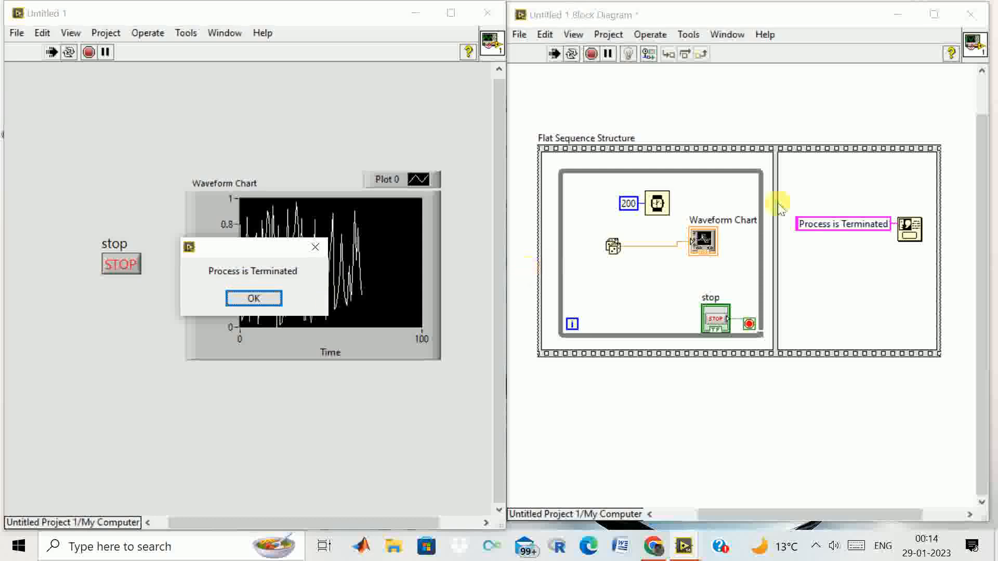
mouse_move(932, 245)
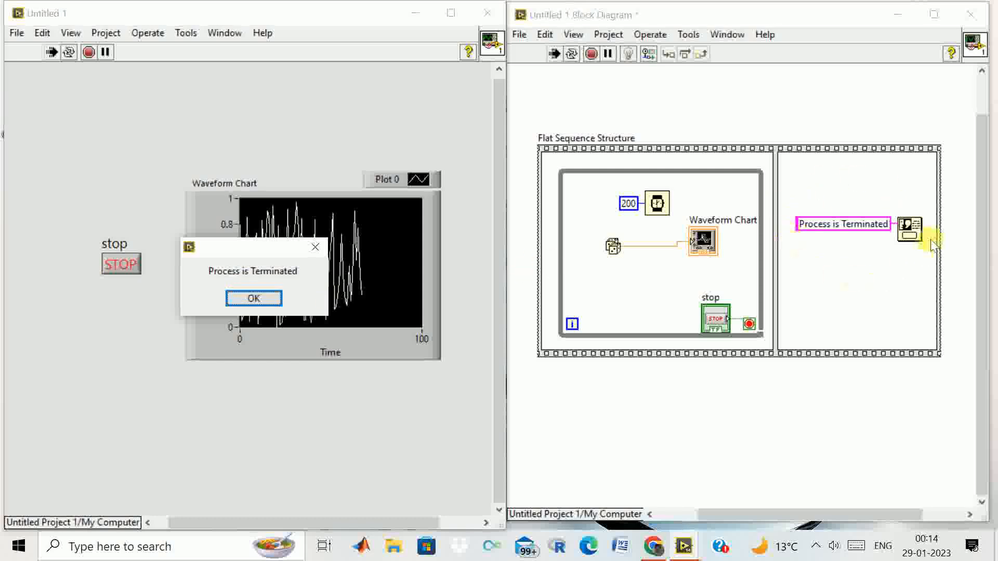
mouse_move(614, 213)
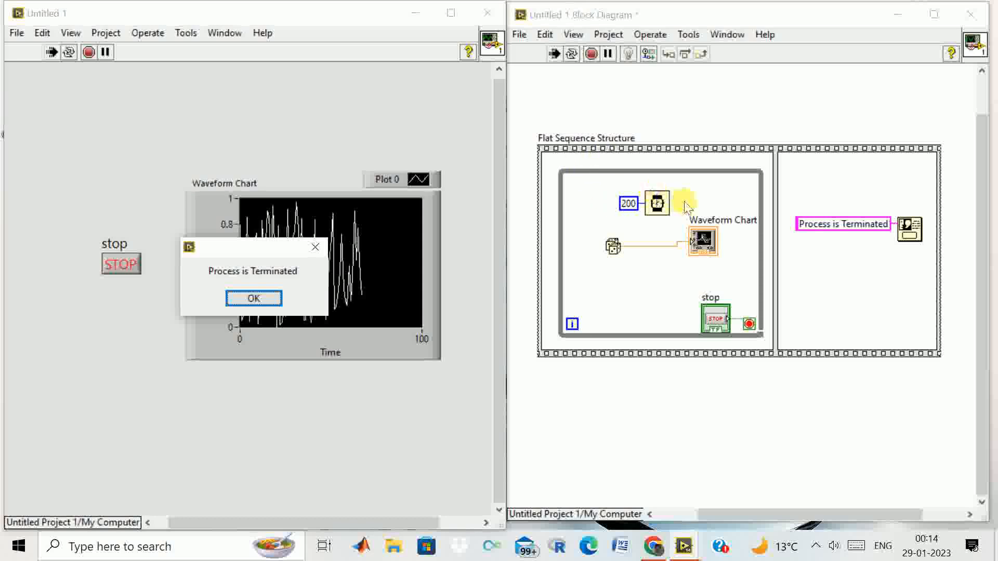
mouse_move(717, 196)
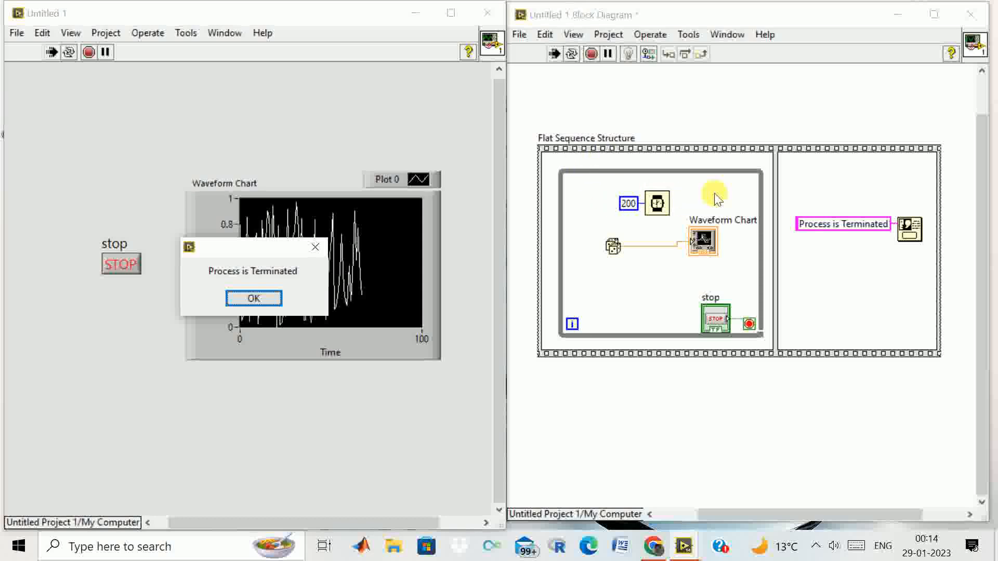
mouse_move(668, 179)
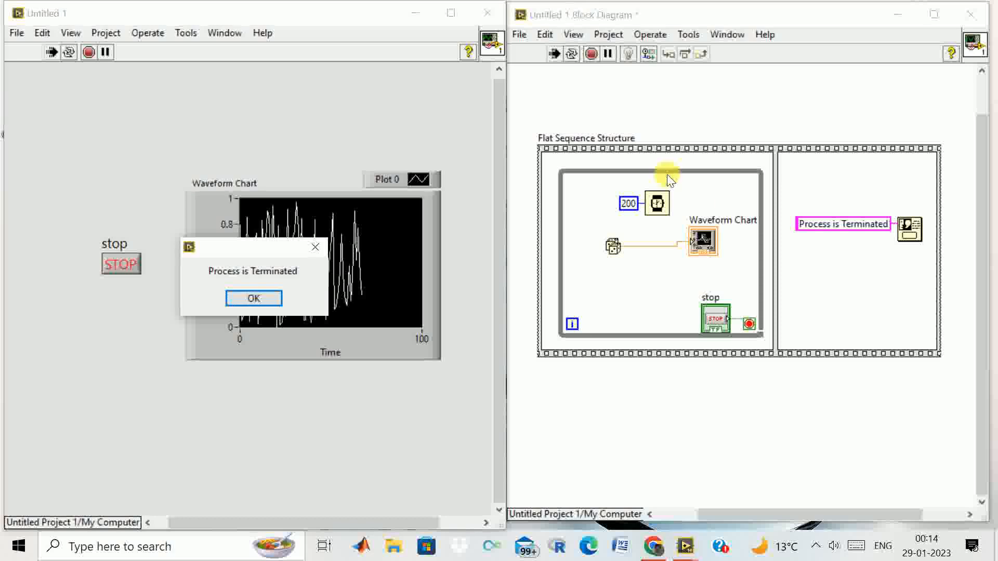
mouse_move(668, 331)
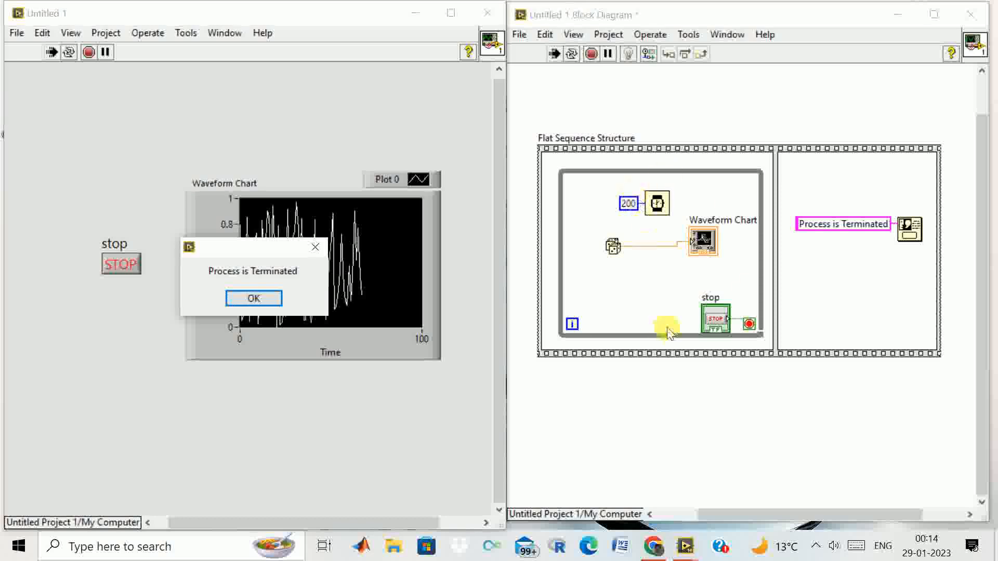
mouse_move(821, 270)
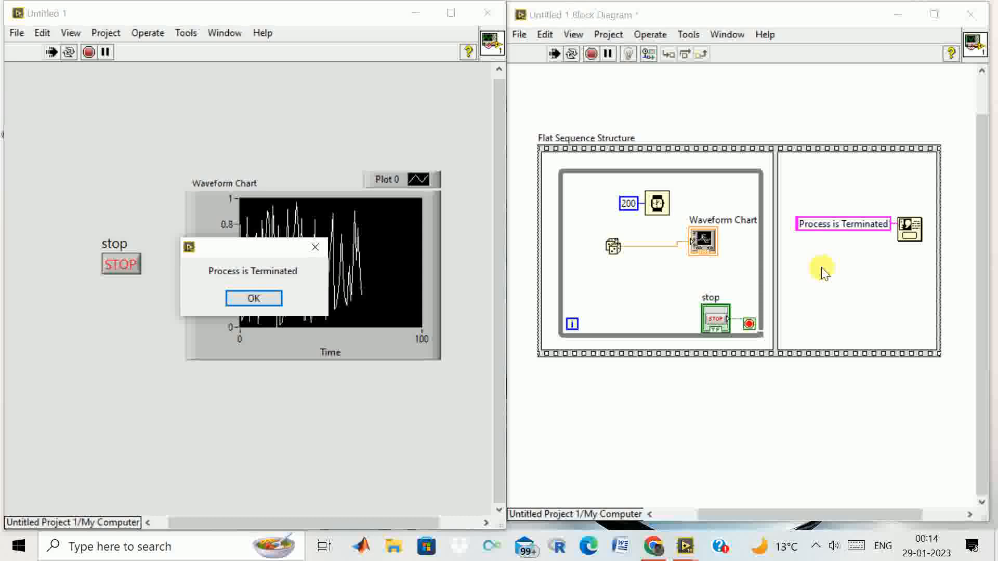
mouse_move(722, 274)
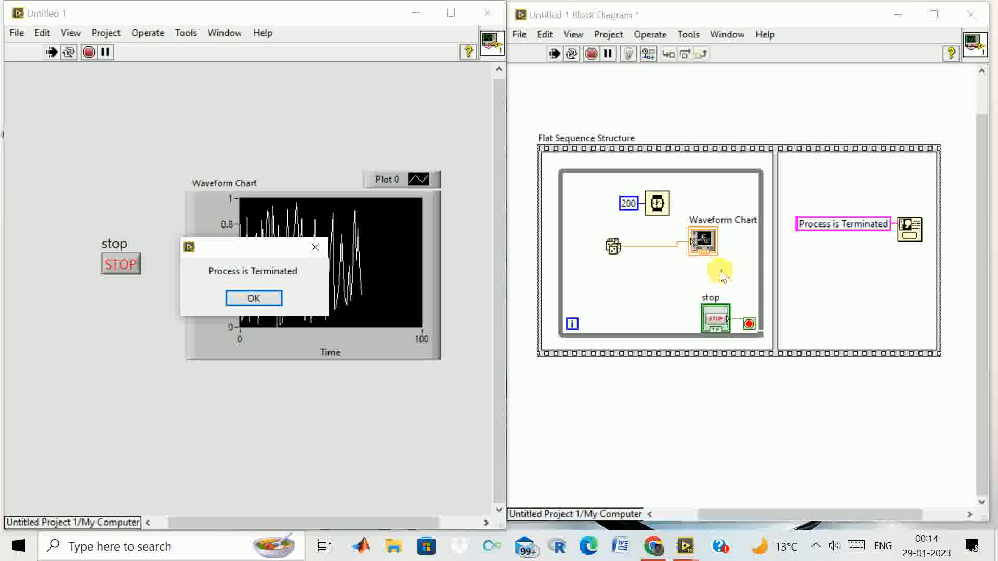
mouse_move(789, 371)
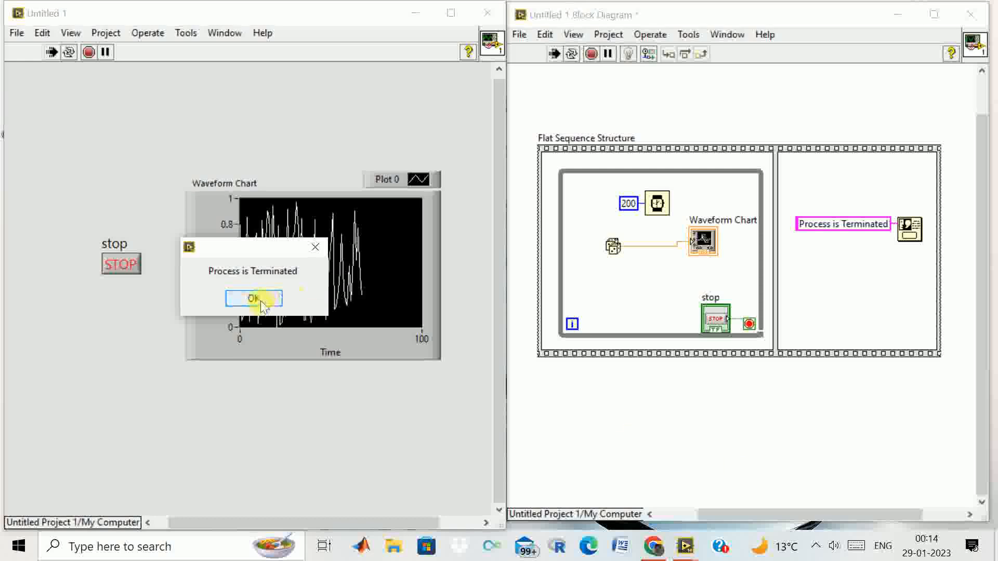
Click OK on the 'Process is Terminated' dialog.
left_click(254, 298)
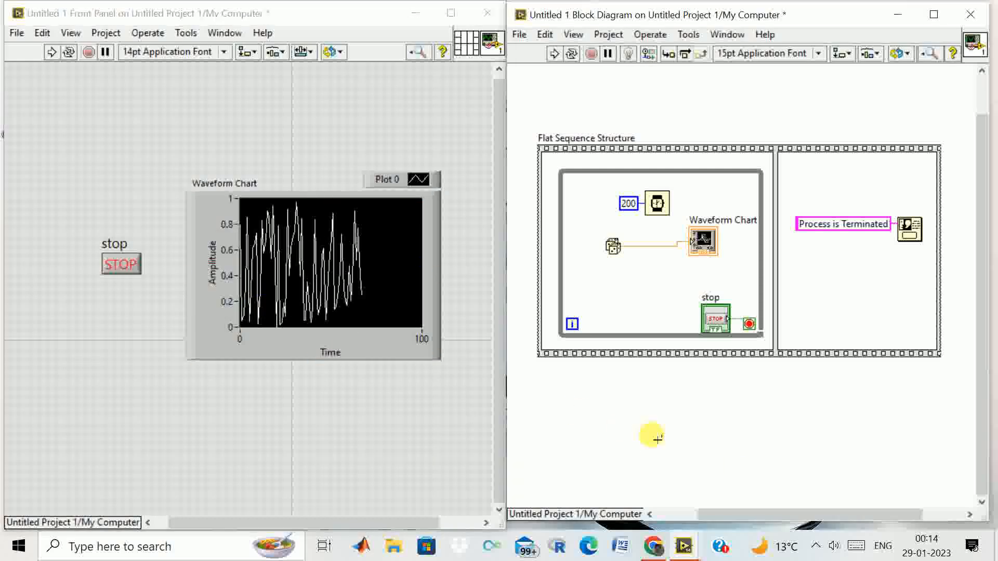